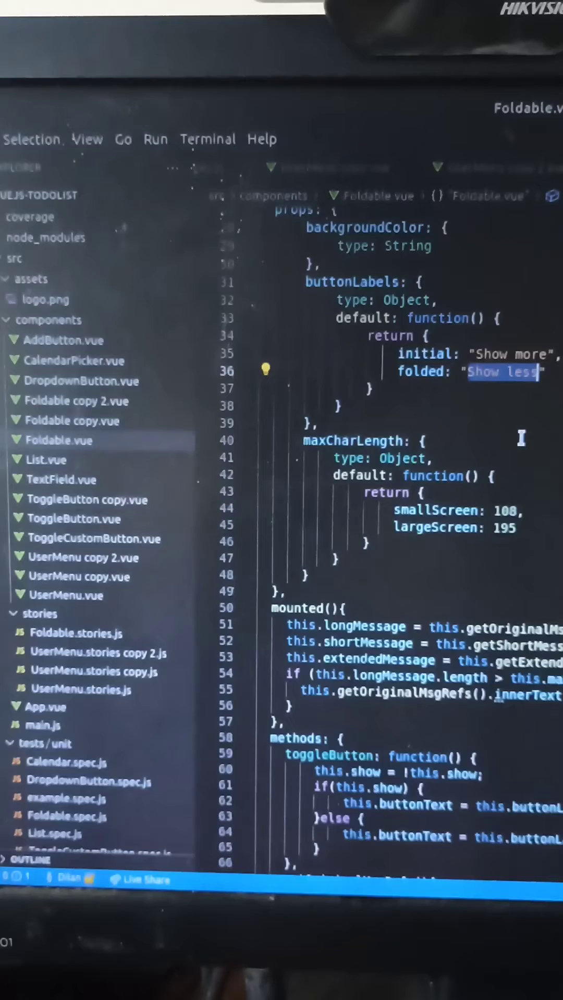
Step: Start Replace in Files for the selected 'Show less' label from Foldable.vue
{"action": "key", "text": "ctrl+shift+h"}
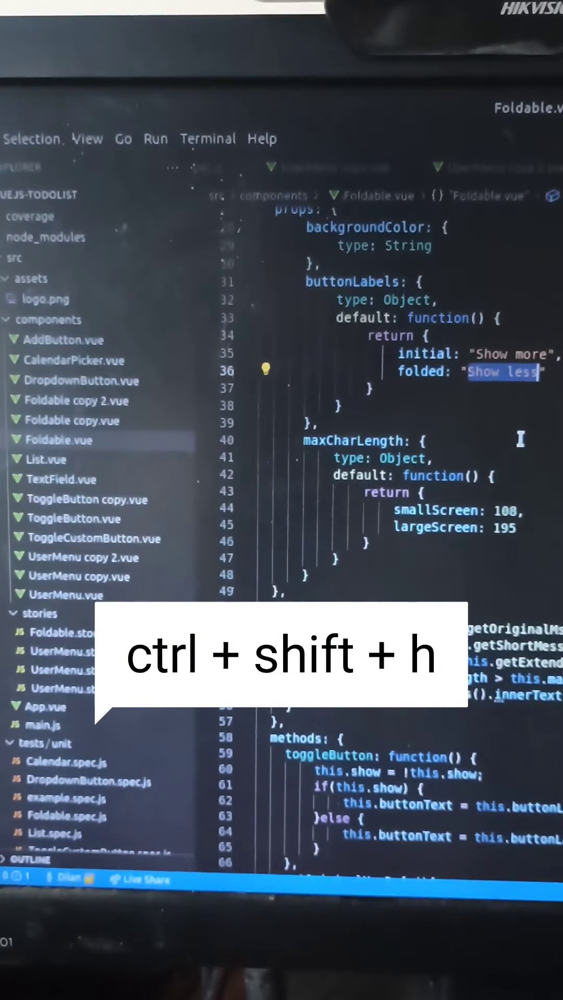
{"action": "key", "text": "ctrl+shift+h"}
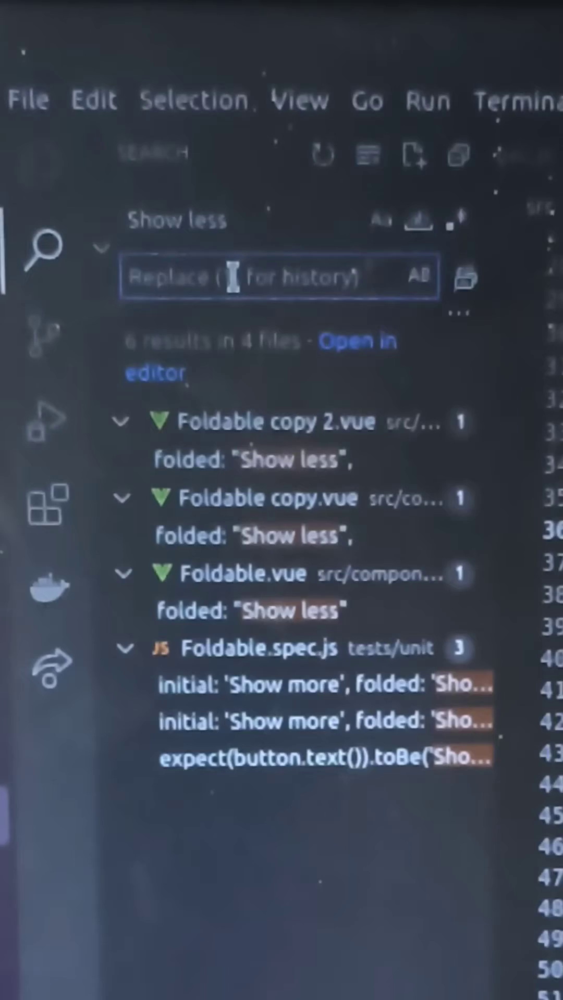
Step: Enter 'Show' toward the 'Show little' replacement in the Replace field
{"action": "type", "text": "Show little"}
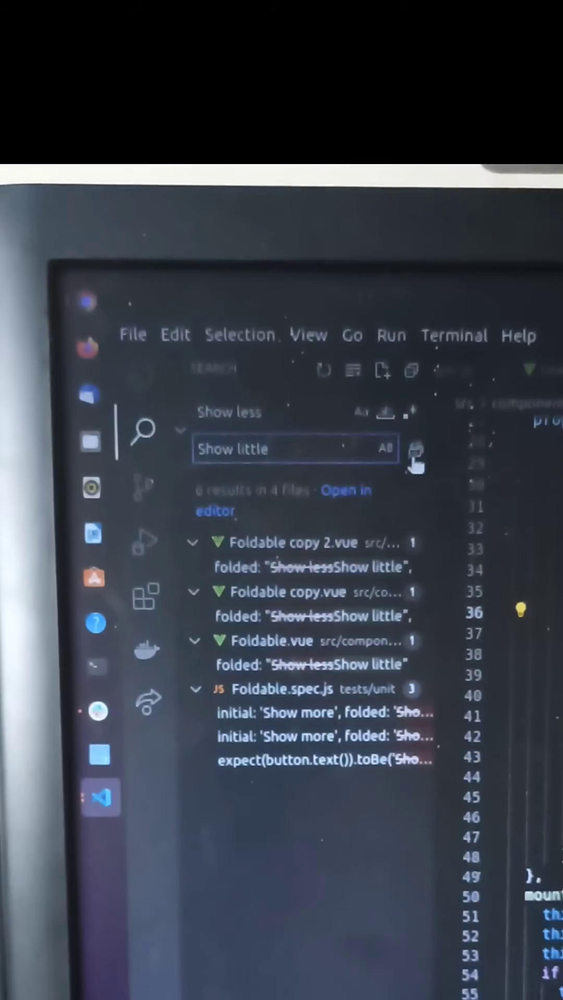
Step: Replace all 6 matches across 4 files with 'Show little', pending confirmation
{"action": "left_click", "coordinate": [413, 450]}
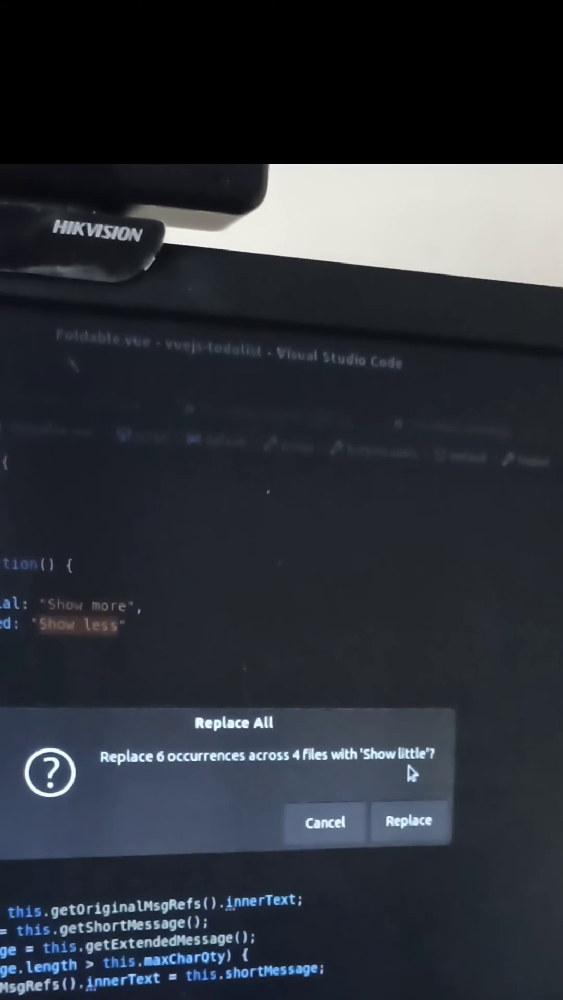